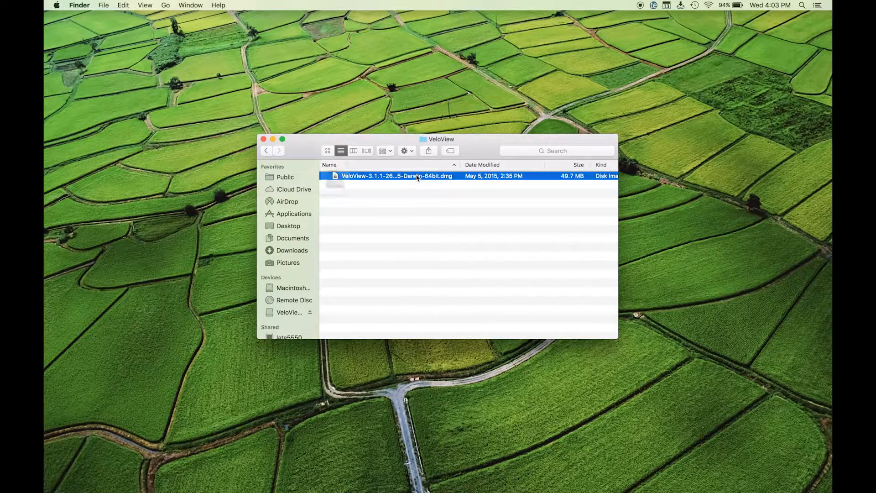
Mount the VeloView .dmg disk image from the VeloView folder.
{"action": "double_click", "coordinate": [397, 175]}
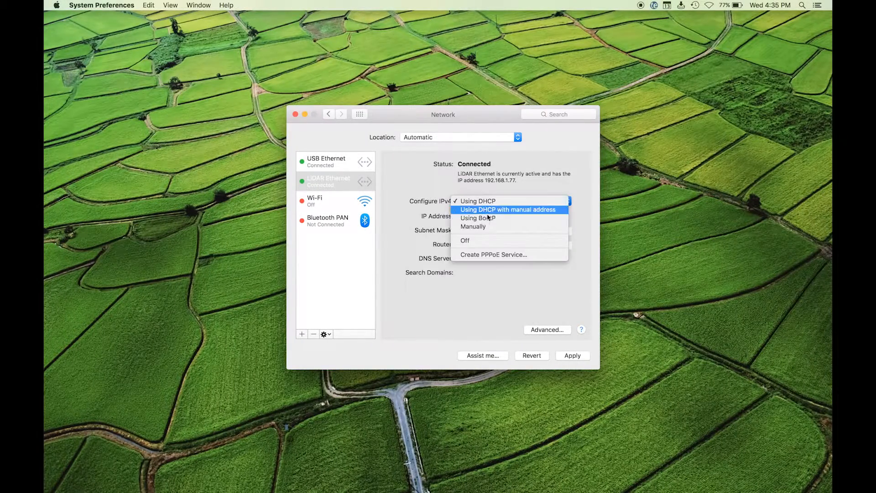
Configure LiDAR Ethernet IPv4 manually with address 192.168.1.77 and apply it.
{"action": "left_click", "coordinate": [473, 226]}
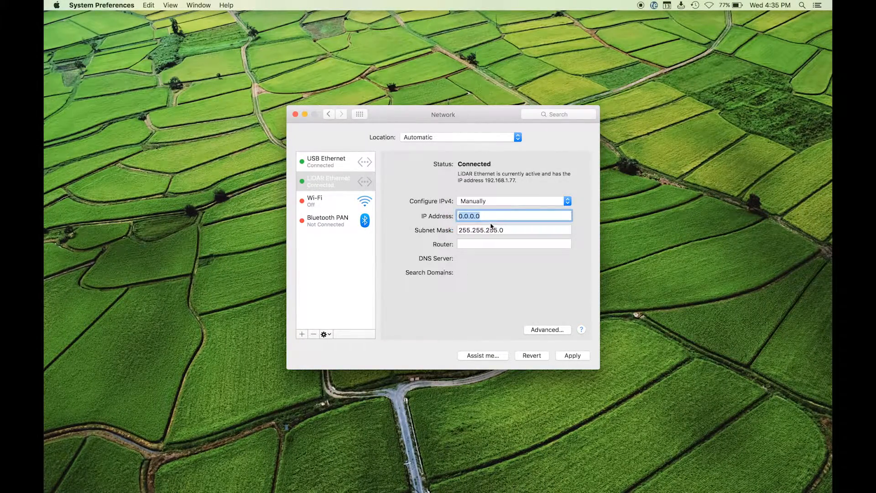
{"action": "type", "text": "192.1"}
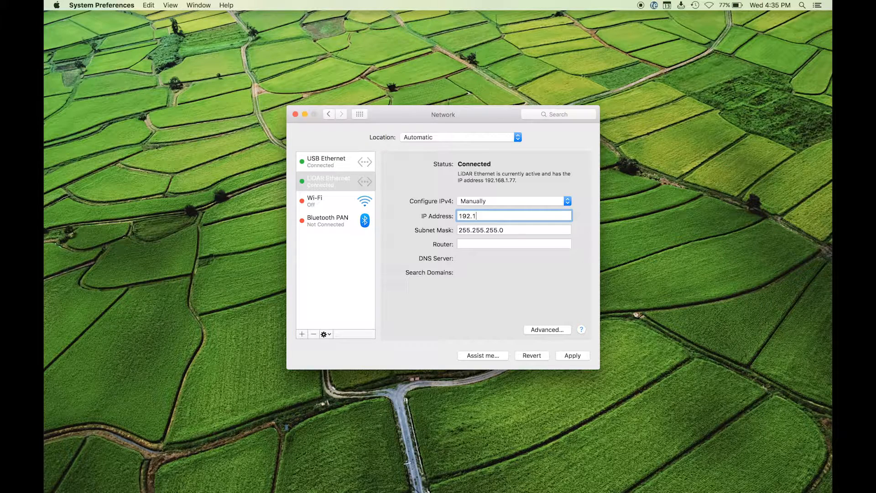
{"action": "type", "text": "68.1.7"}
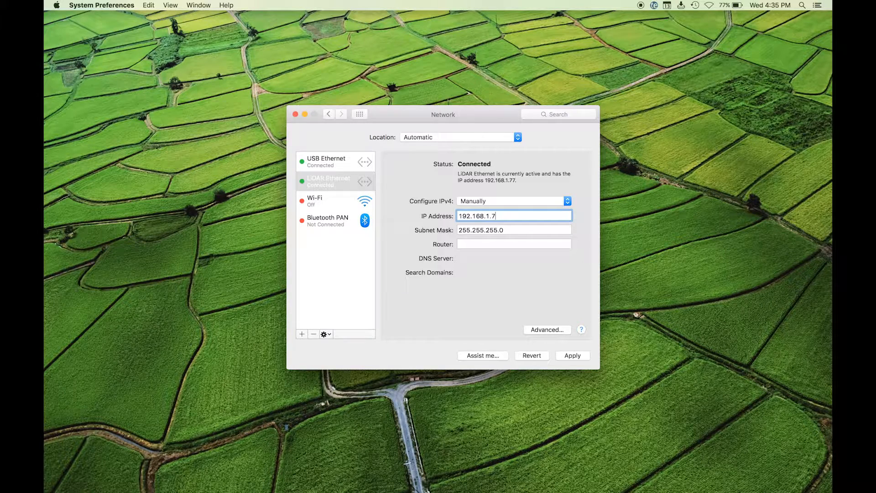
{"action": "type", "text": "7"}
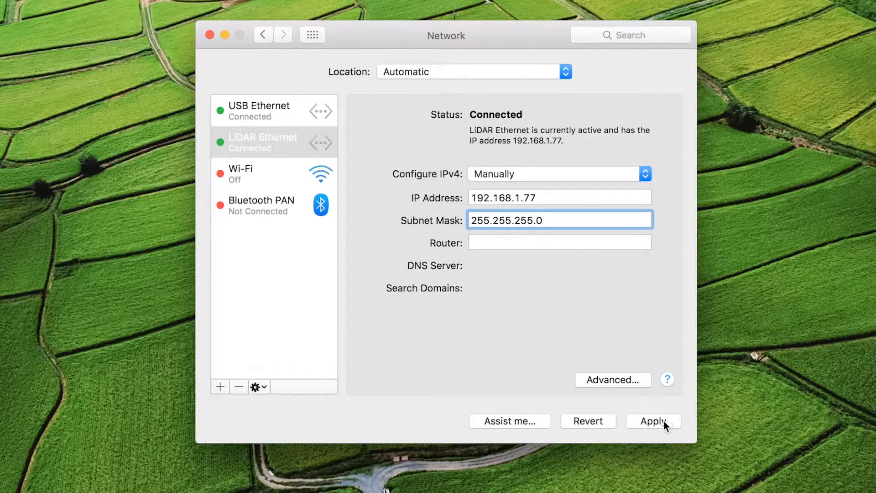
{"action": "left_click", "coordinate": [653, 421]}
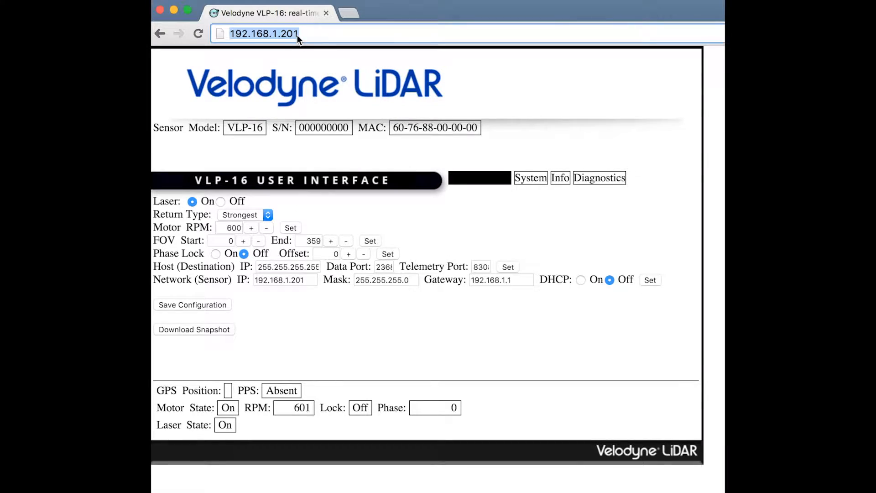
Load 192.168.1.201 and browse the VLP-16 Configuration and System pages.
{"action": "left_click", "coordinate": [264, 33]}
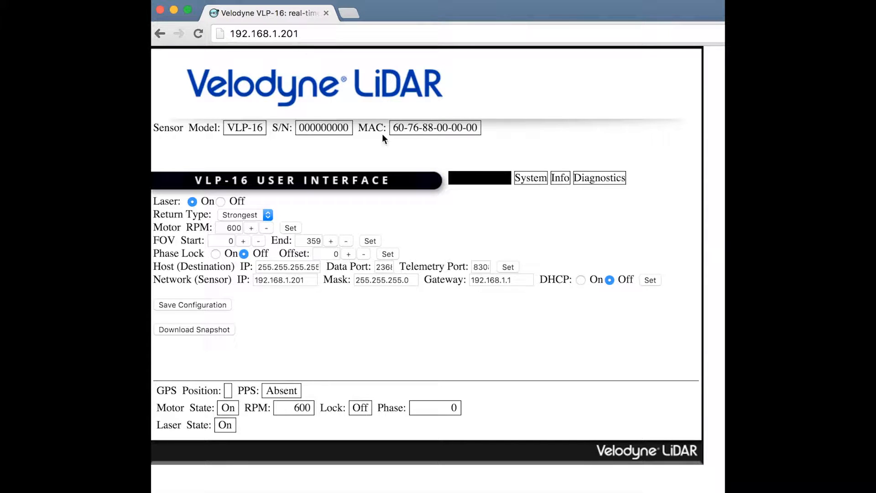
{"action": "left_click", "coordinate": [478, 177]}
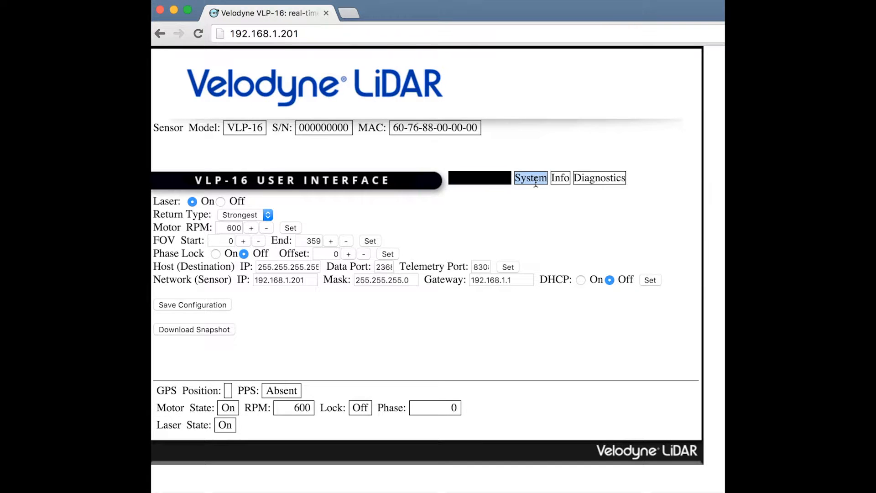
{"action": "left_click", "coordinate": [529, 177]}
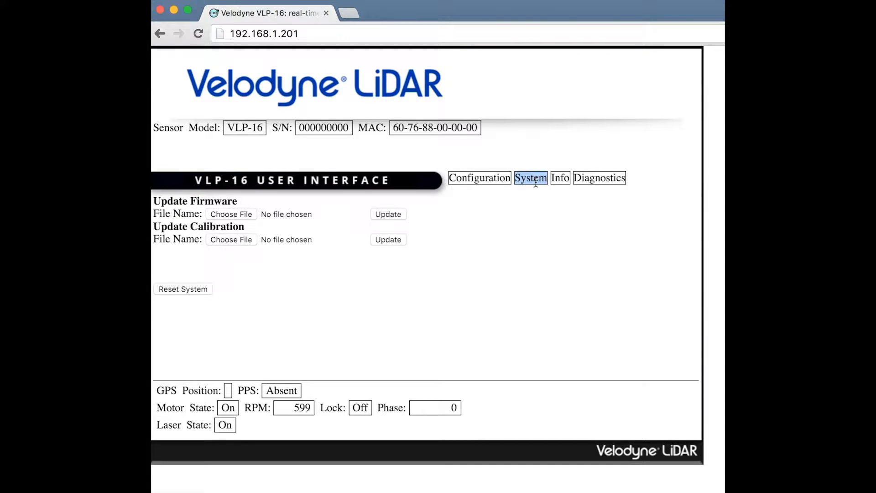
{"action": "left_click", "coordinate": [560, 177]}
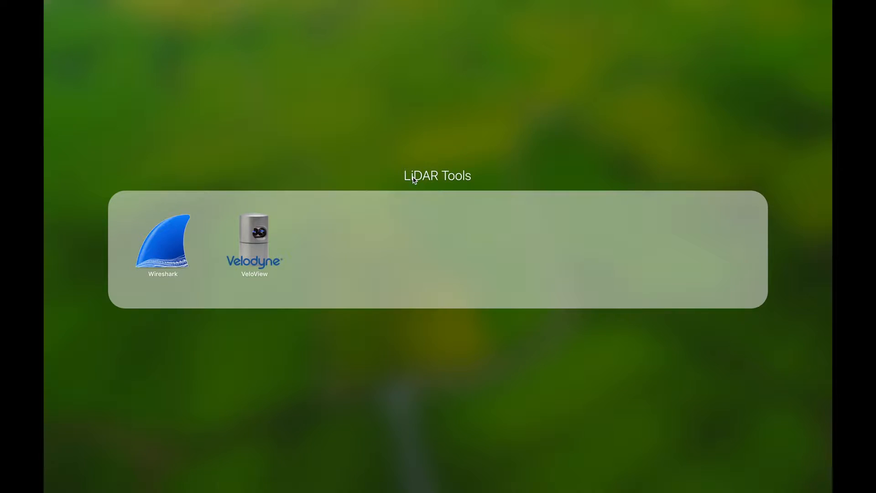
{"action": "mouse_move", "coordinate": [267, 251]}
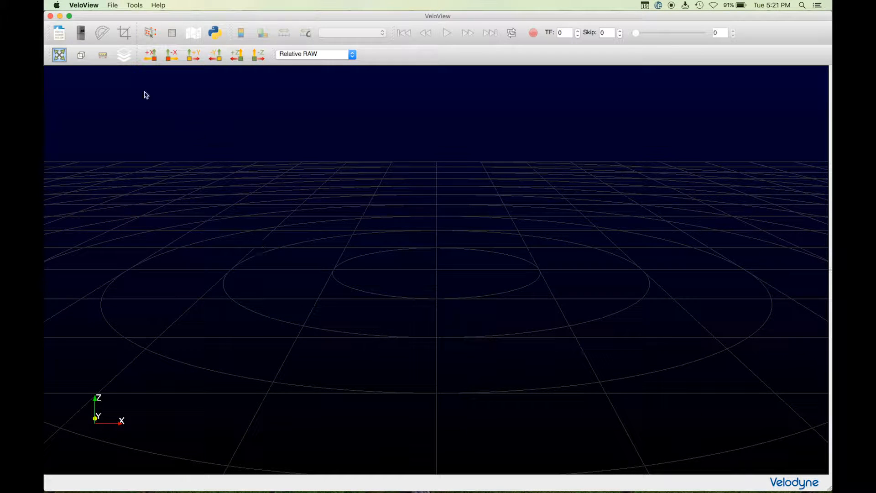
{"action": "mouse_move", "coordinate": [115, 26]}
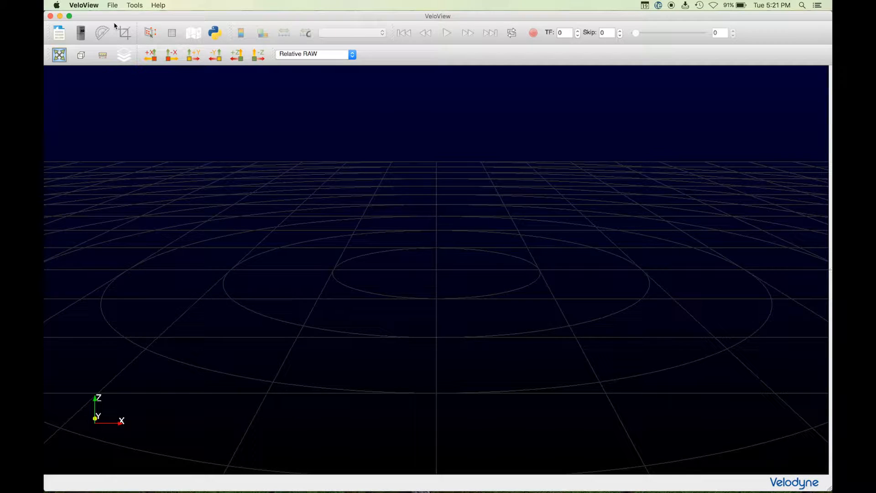
Start a Sensor Stream using the VLP-16 configuration to show the live point cloud.
{"action": "left_click", "coordinate": [112, 5]}
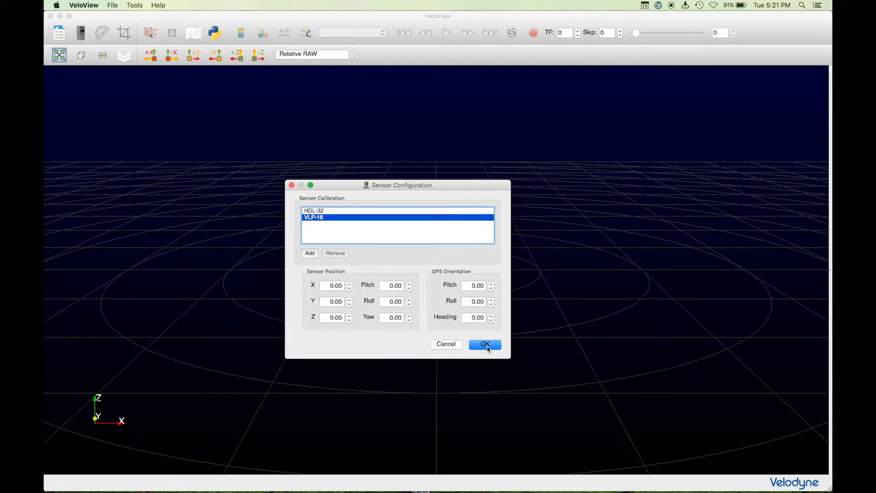
{"action": "left_click", "coordinate": [484, 344]}
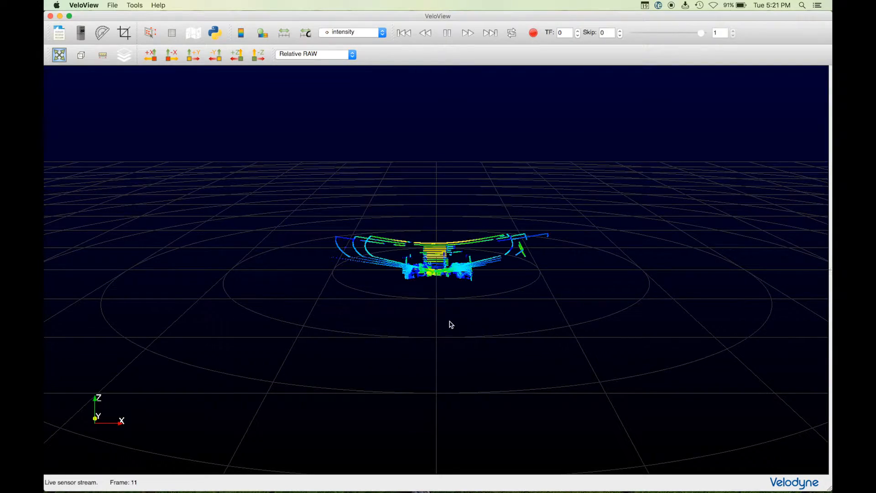